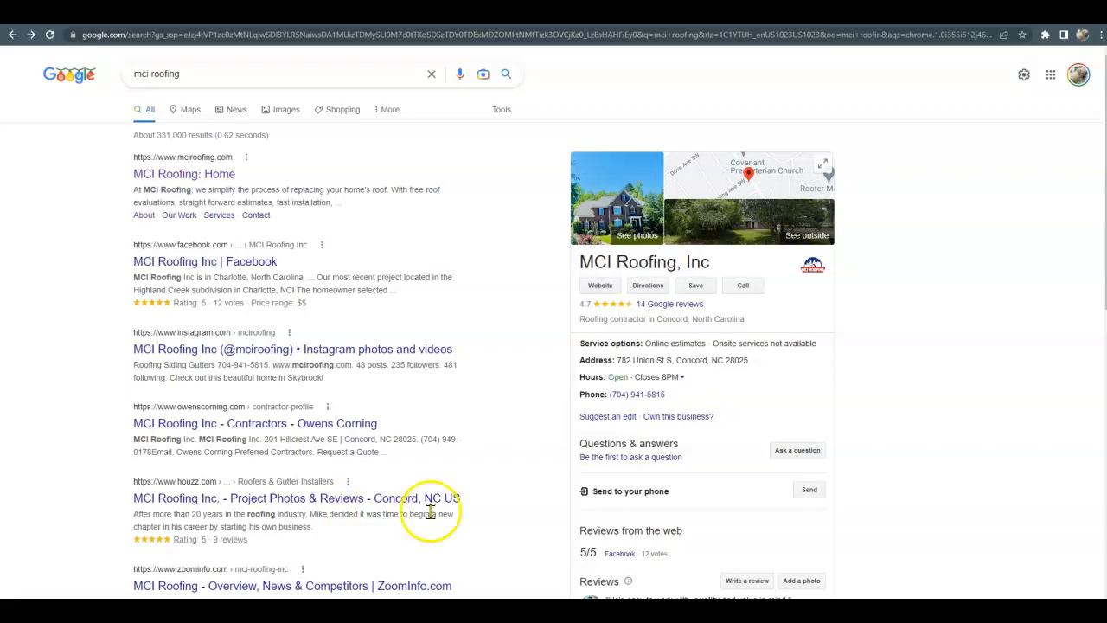
mouse_move(599, 491)
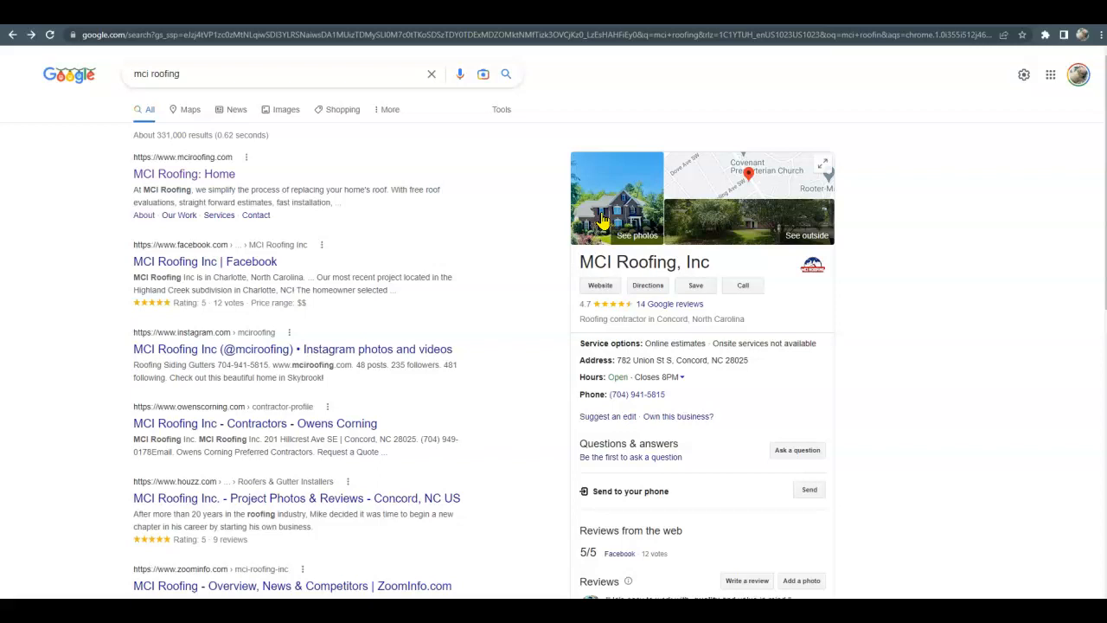
mouse_move(675, 308)
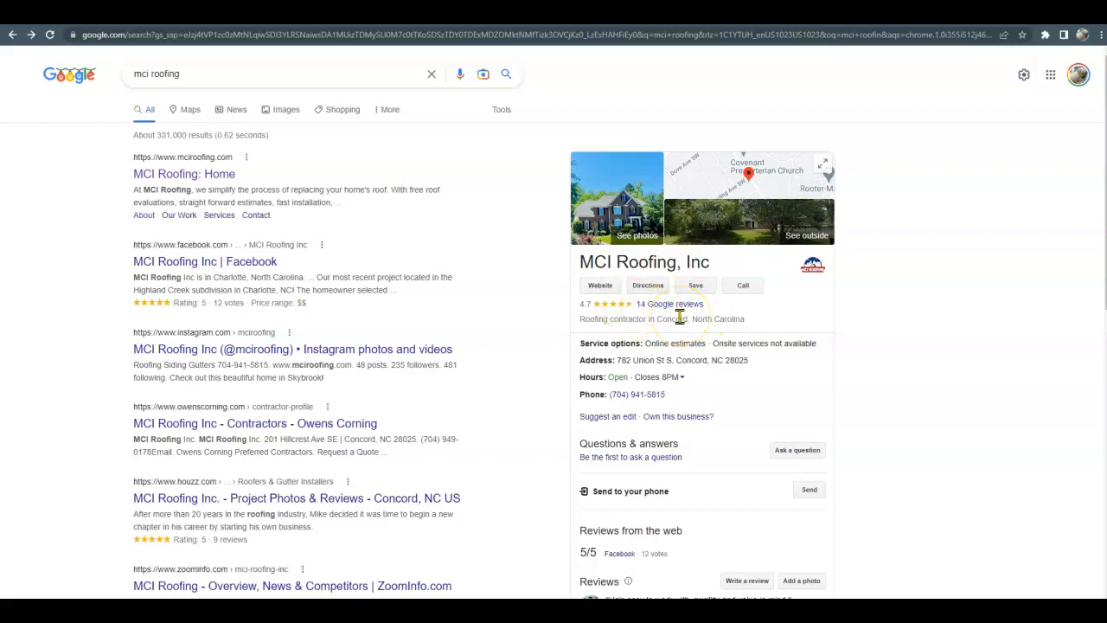
Expand MCI Roofing's full business description in the listing and go to its website
scroll("down", 3)
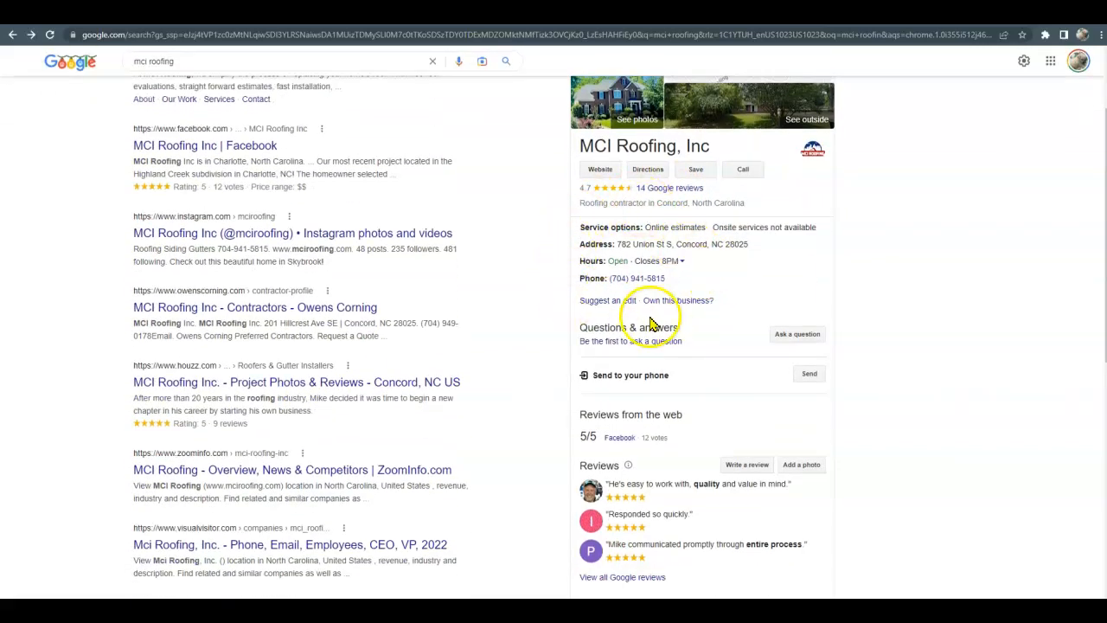
scroll("down", 3)
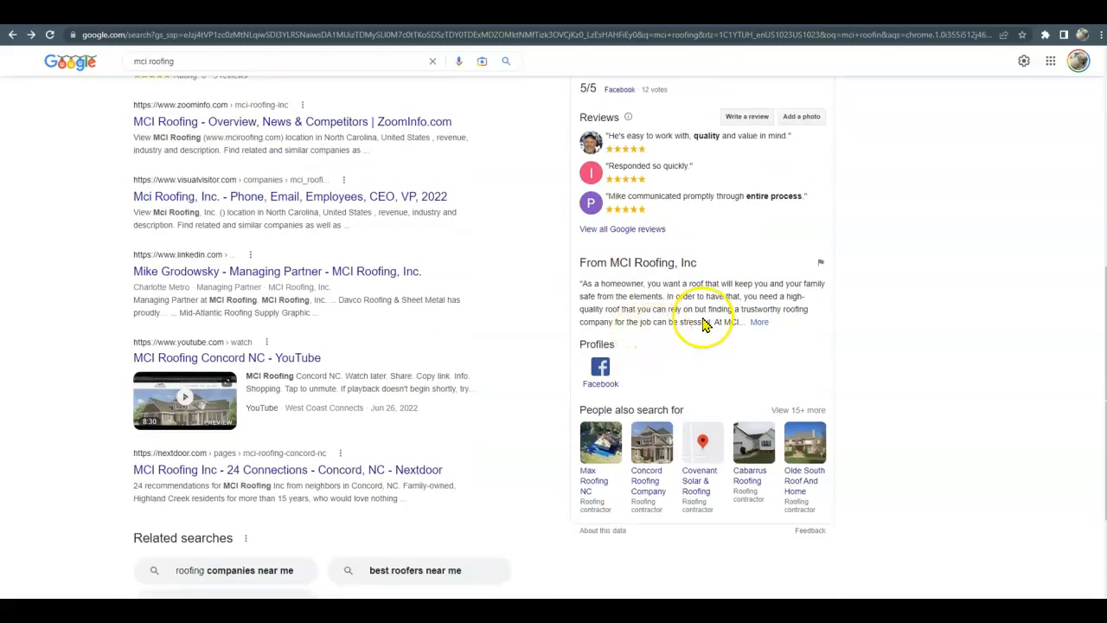
left_click(758, 322)
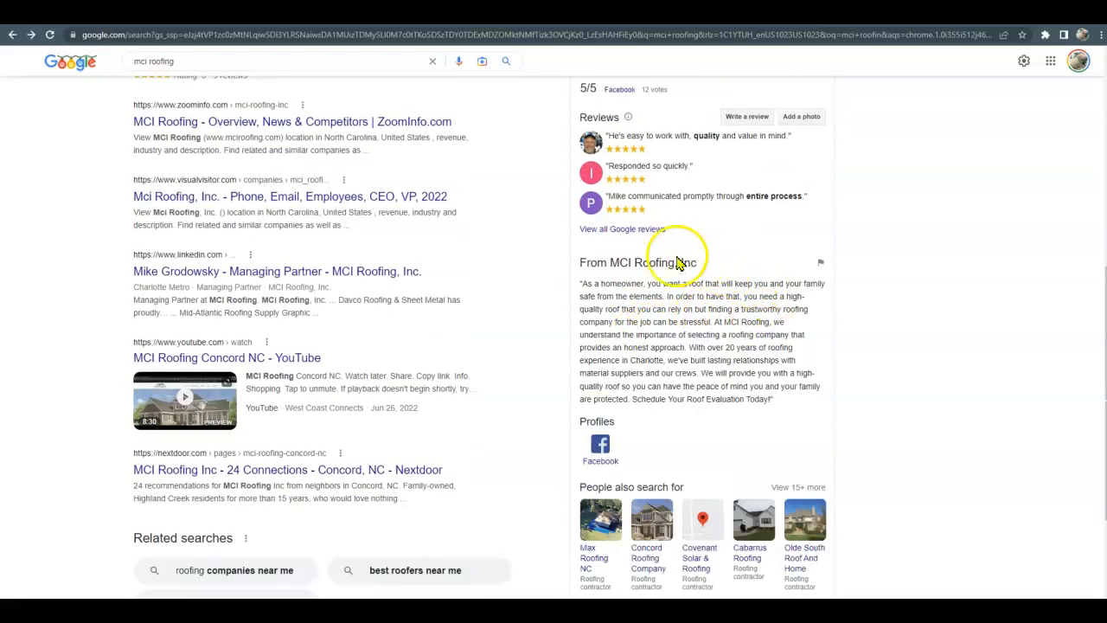
mouse_move(768, 283)
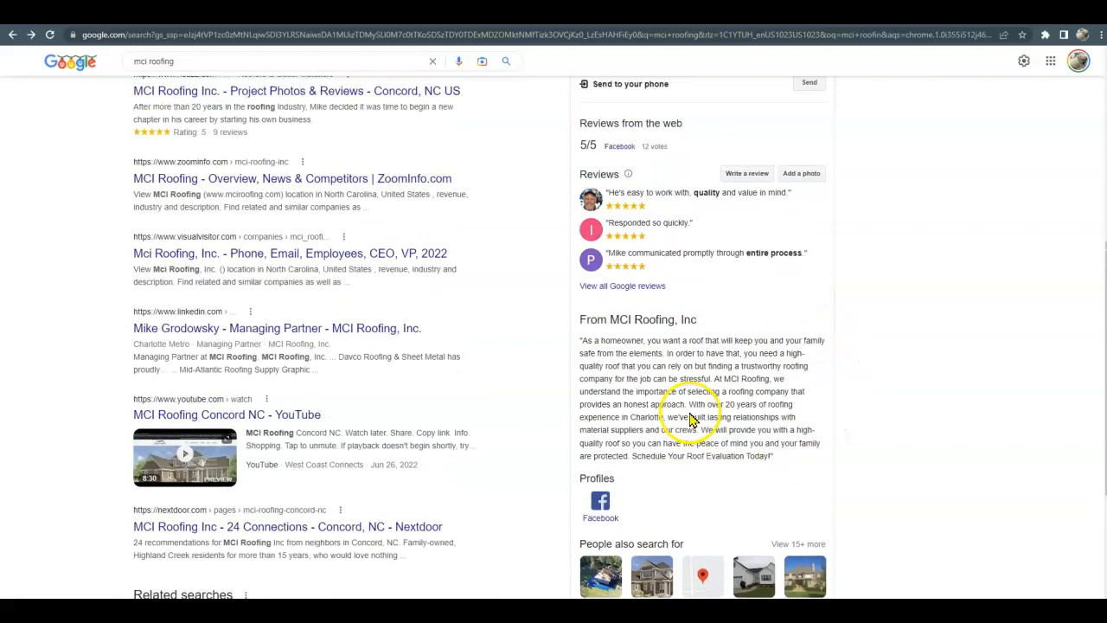
left_click(600, 170)
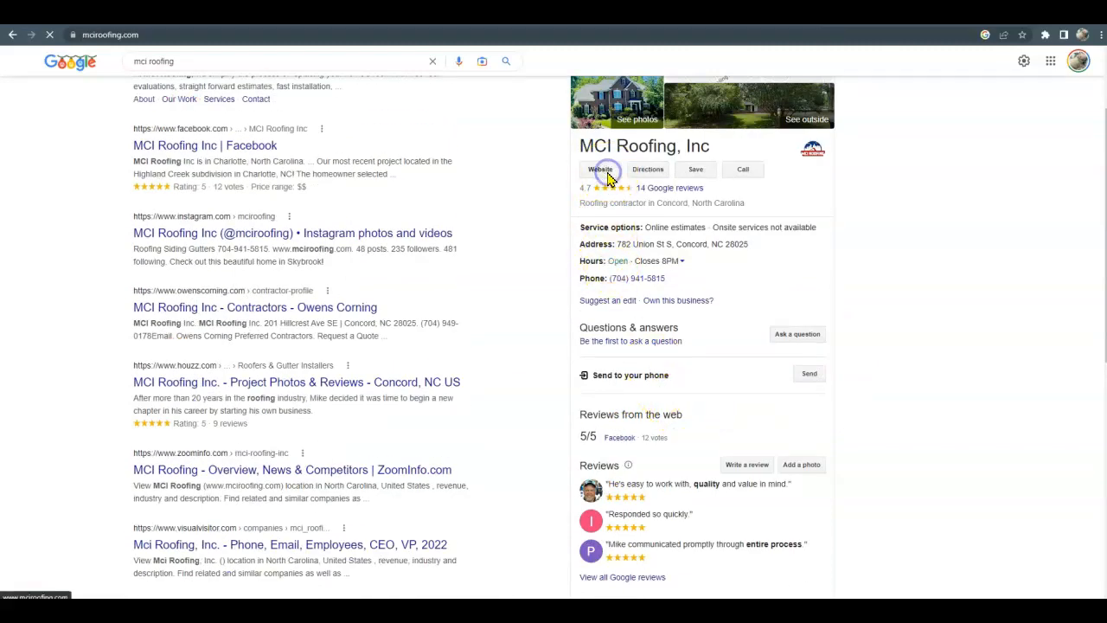
Scroll the mciroofing.com home page from the hero banner to the roof-replacement section
left_click(605, 169)
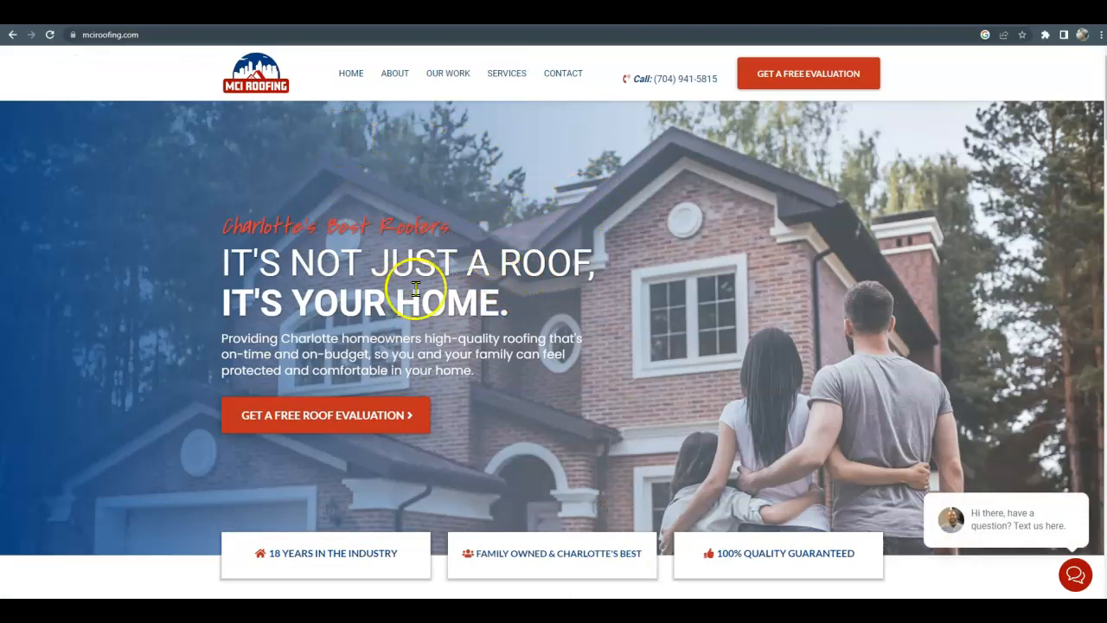
scroll("down", 3)
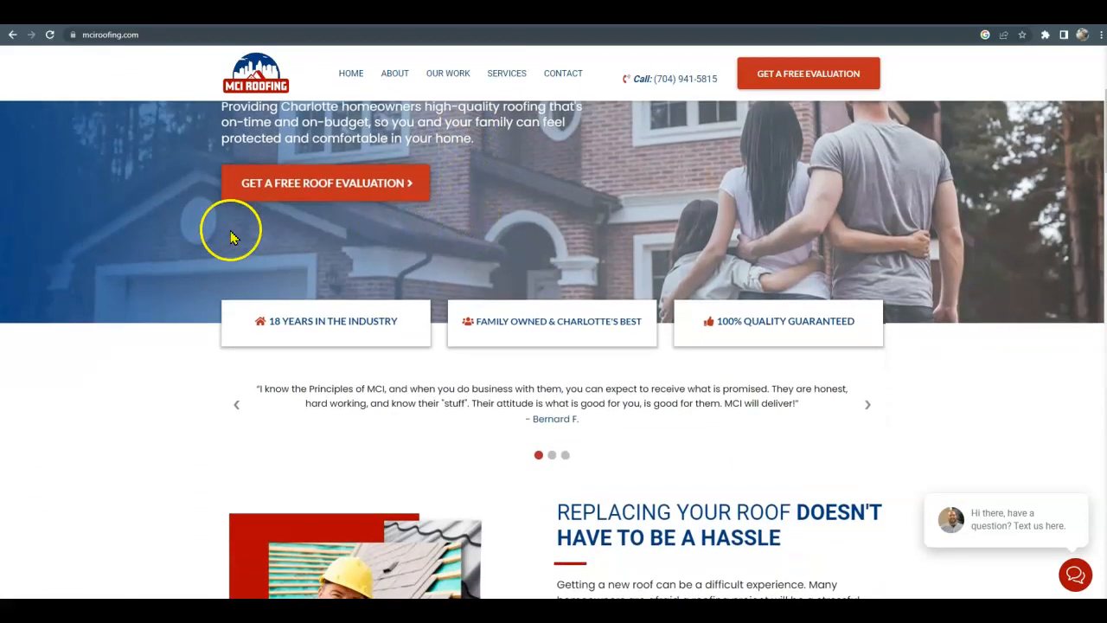
mouse_move(258, 189)
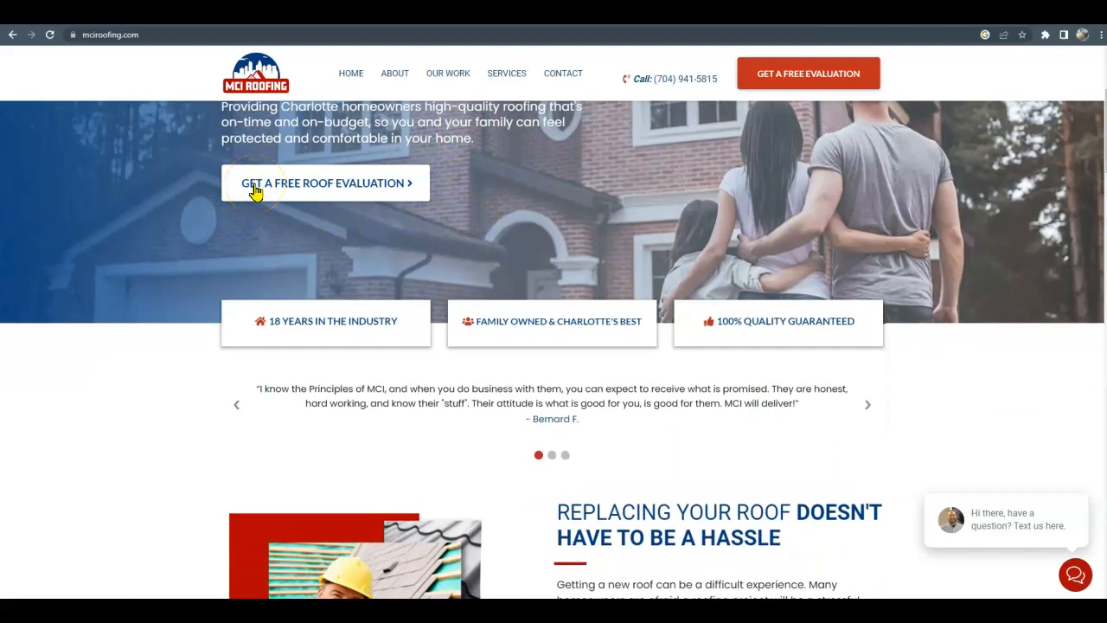
mouse_move(845, 83)
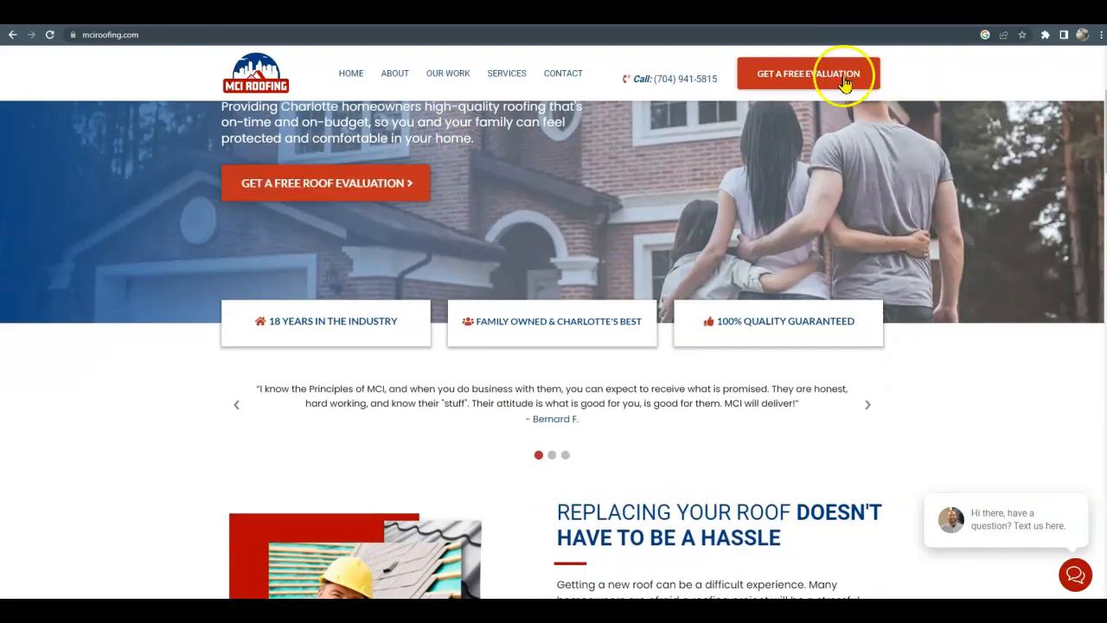
mouse_move(632, 183)
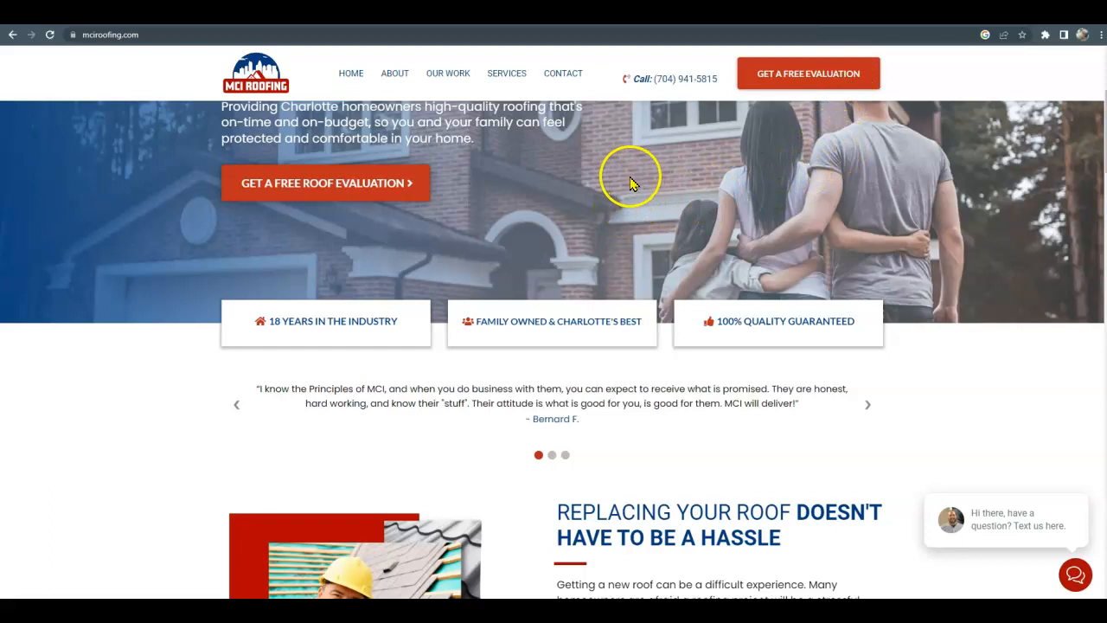
scroll("down", 3)
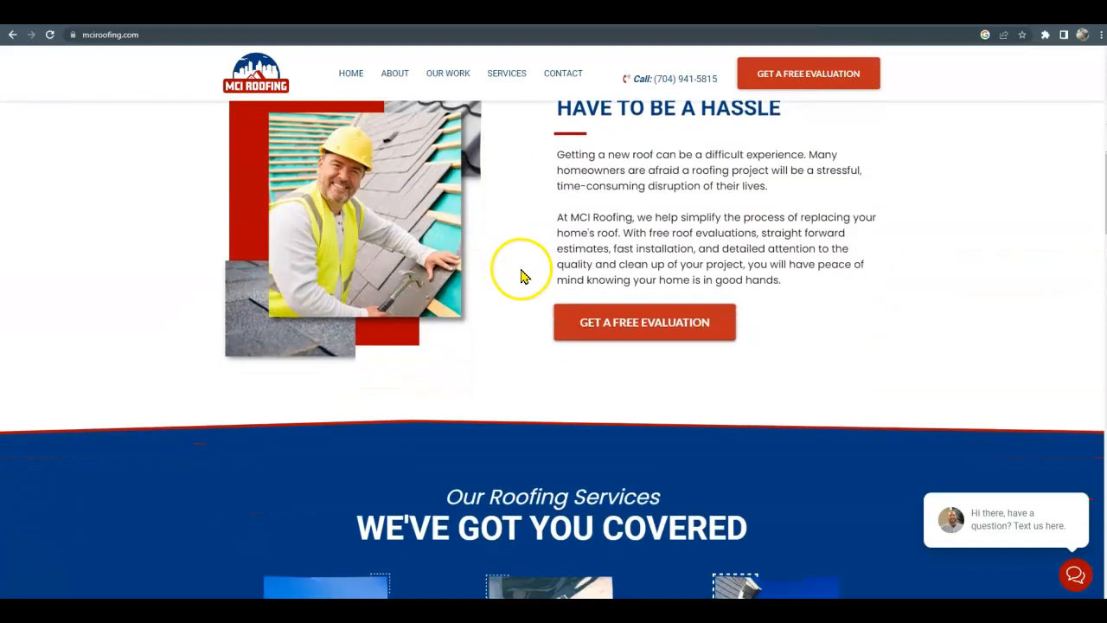
scroll("down", 3)
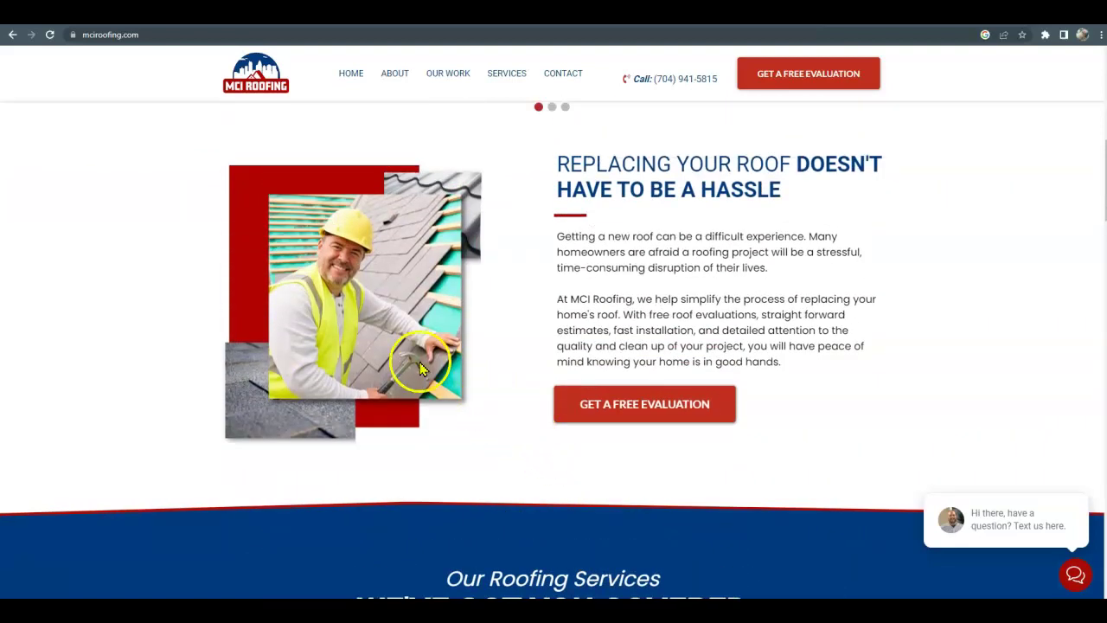
mouse_move(591, 130)
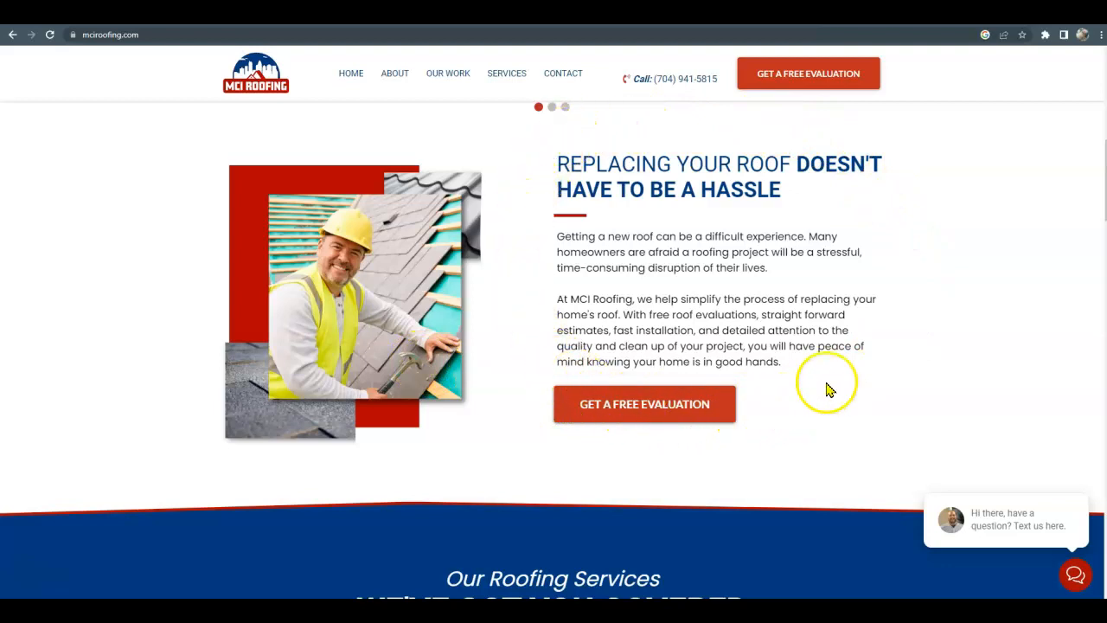
mouse_move(896, 283)
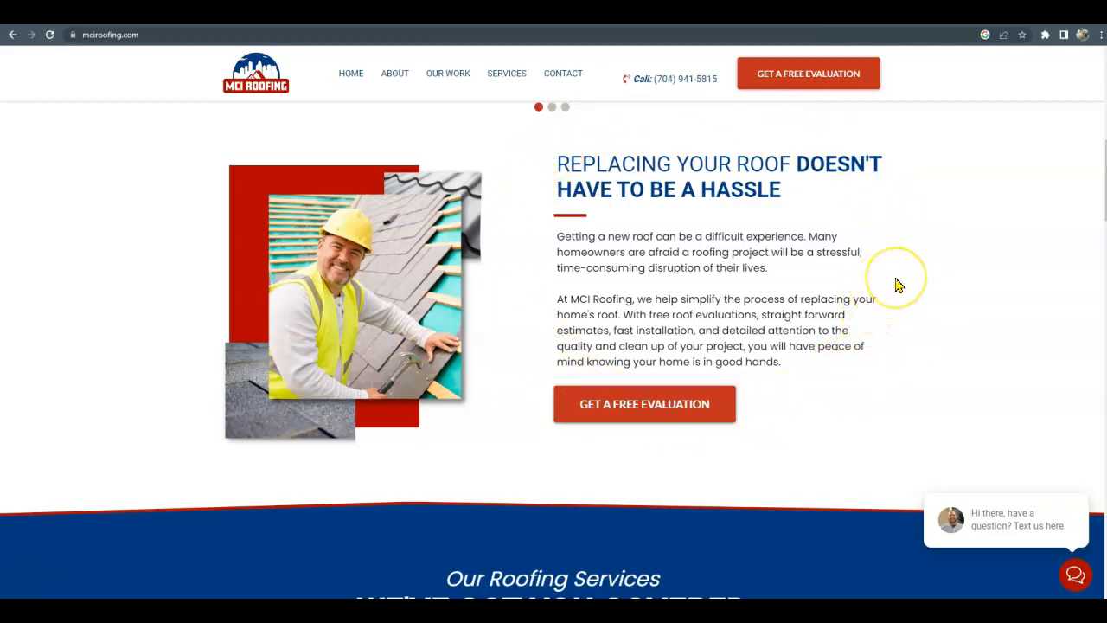
mouse_move(897, 285)
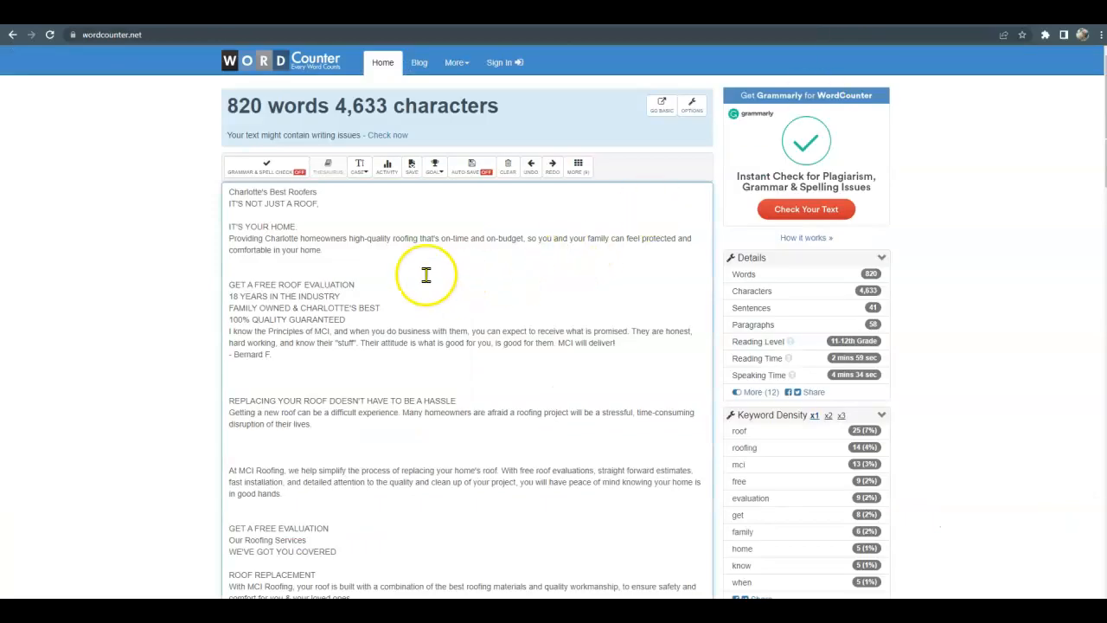
mouse_move(434, 295)
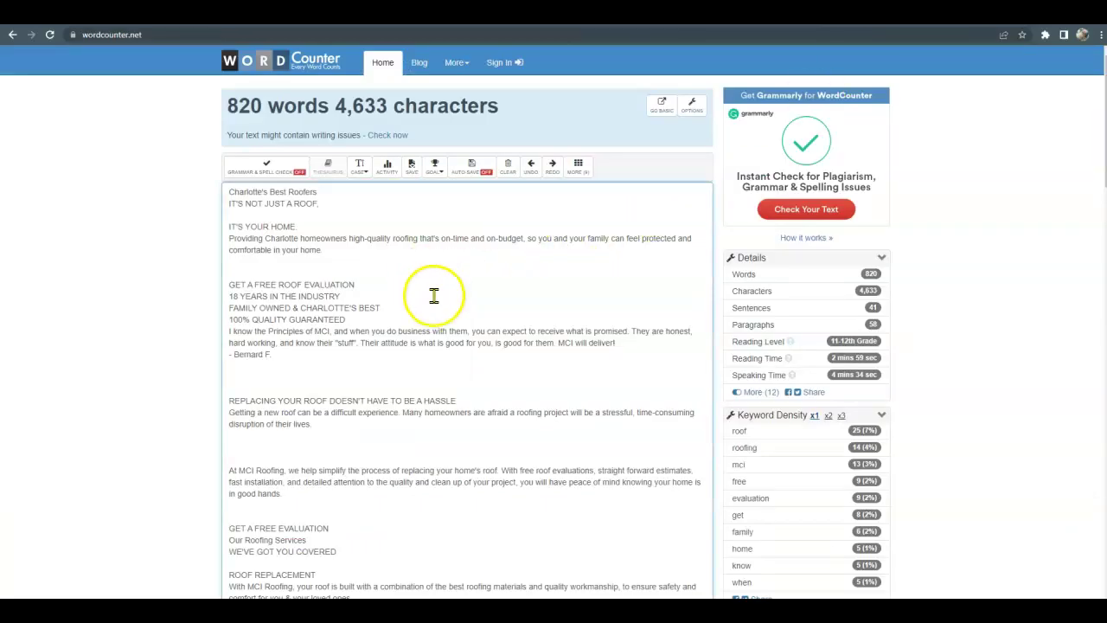
mouse_move(441, 308)
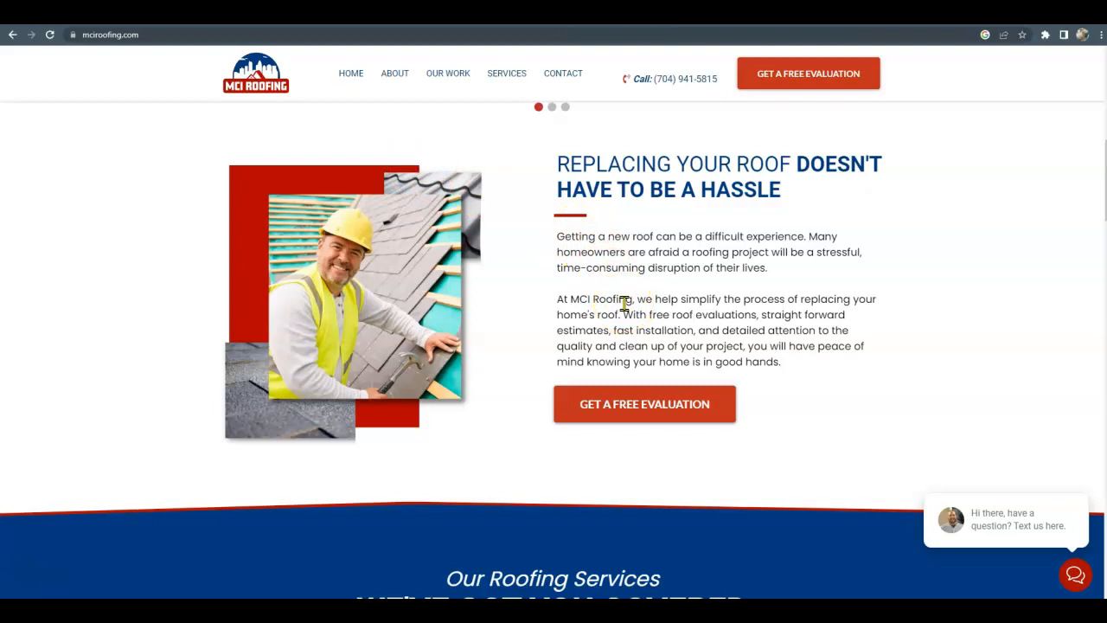
Scroll the mciroofing.com home page down to the 'Our Roofing Services' section
scroll("down", 3)
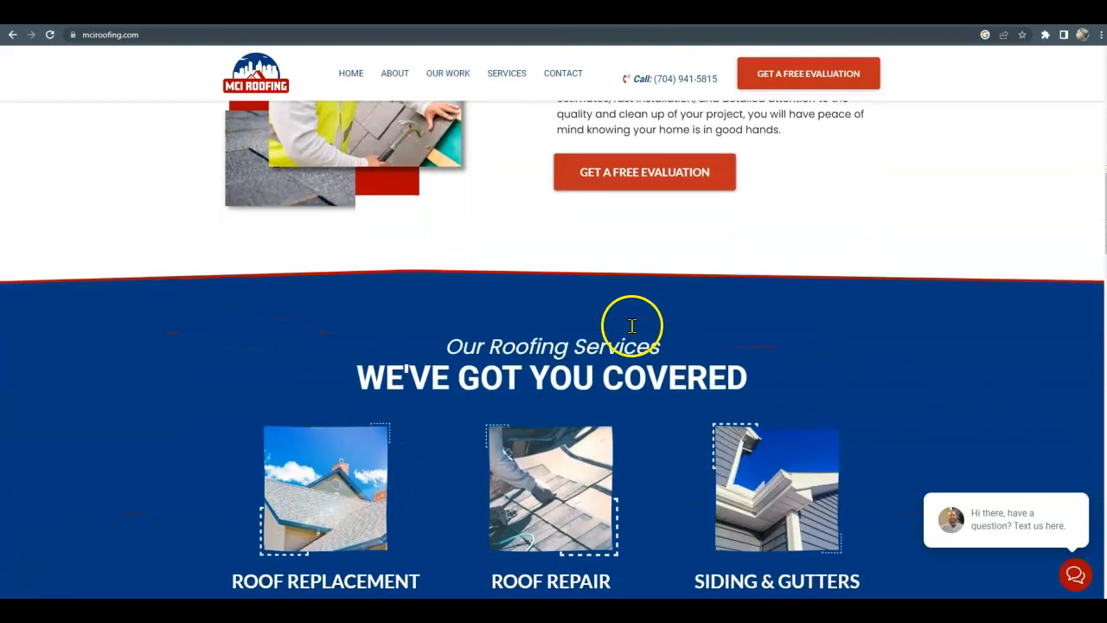
scroll("down", 3)
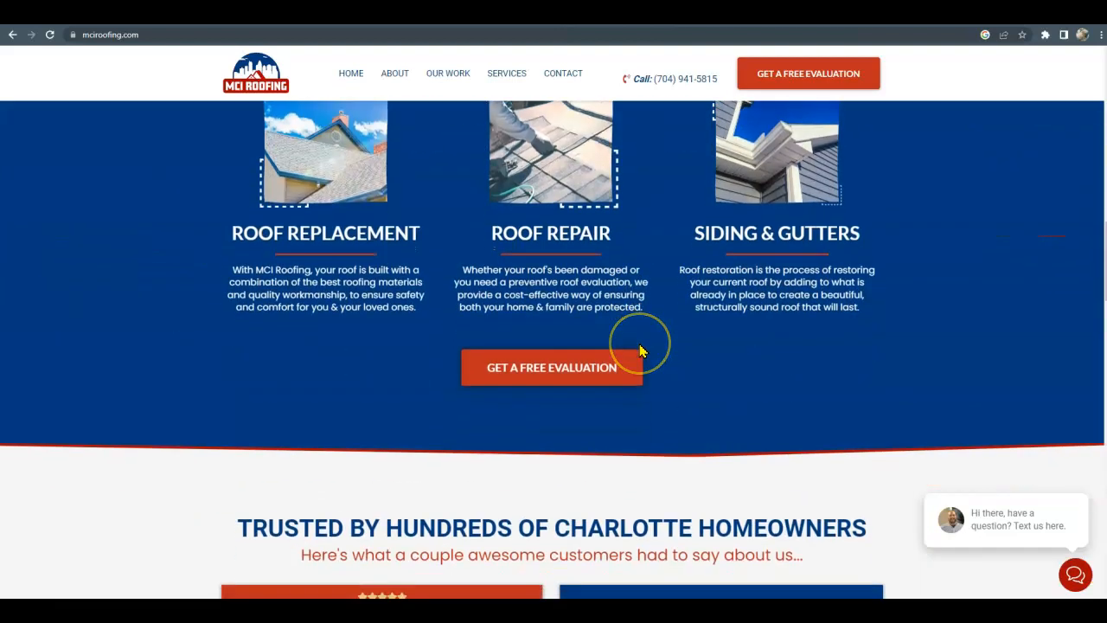
scroll("down", 3)
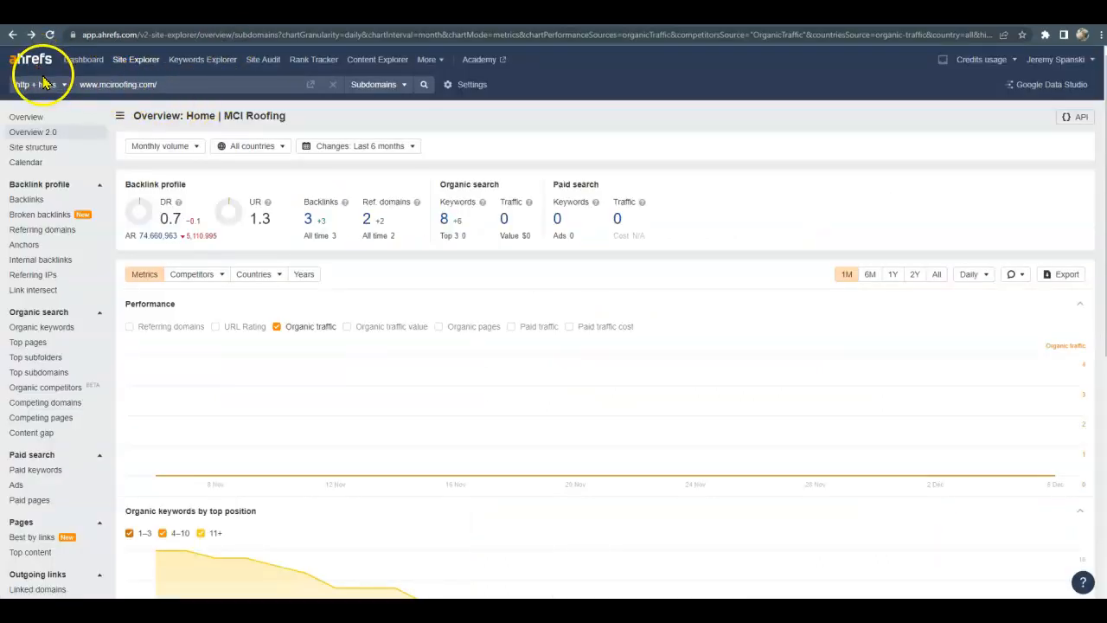
mouse_move(122, 98)
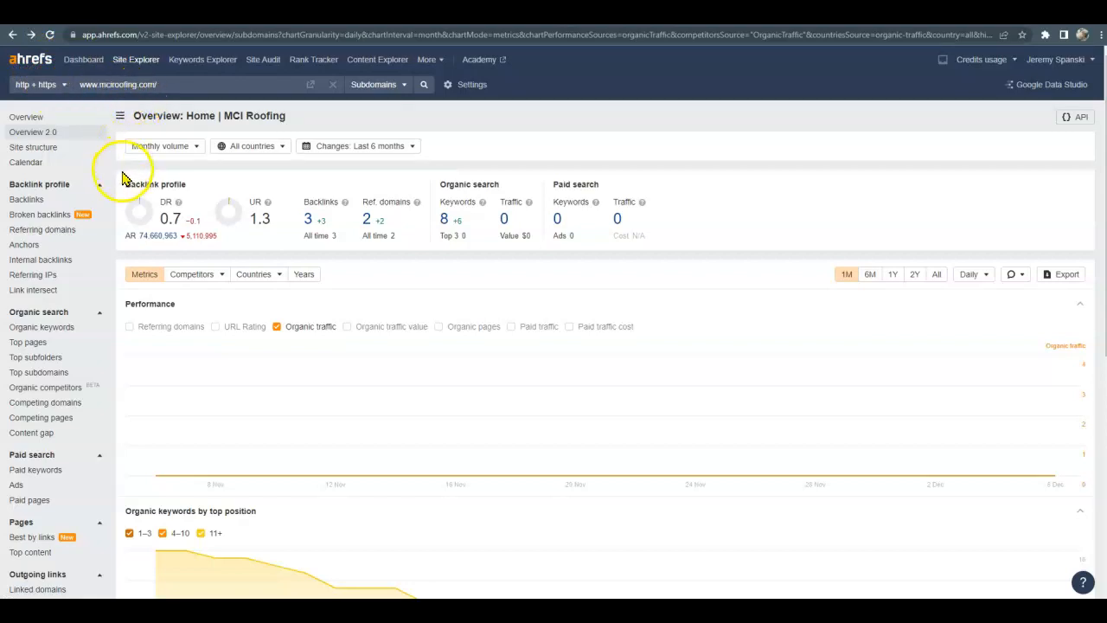
mouse_move(145, 238)
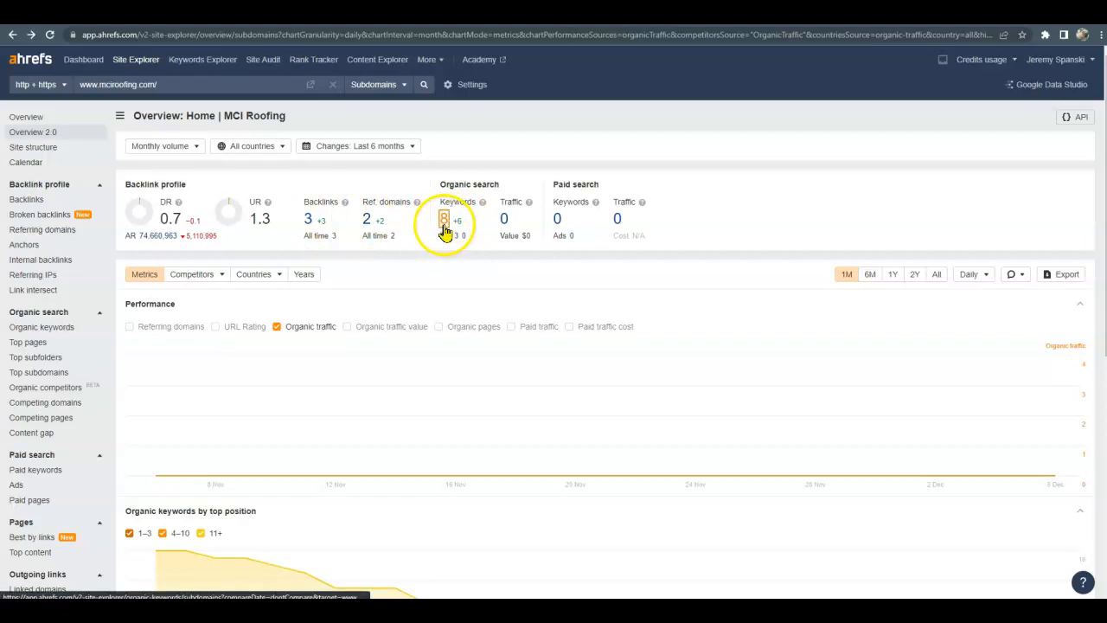
Review mciroofing.com's Ahrefs overview: domain rating 0.7, 3 backlinks, 8 organic keywords
left_click(443, 218)
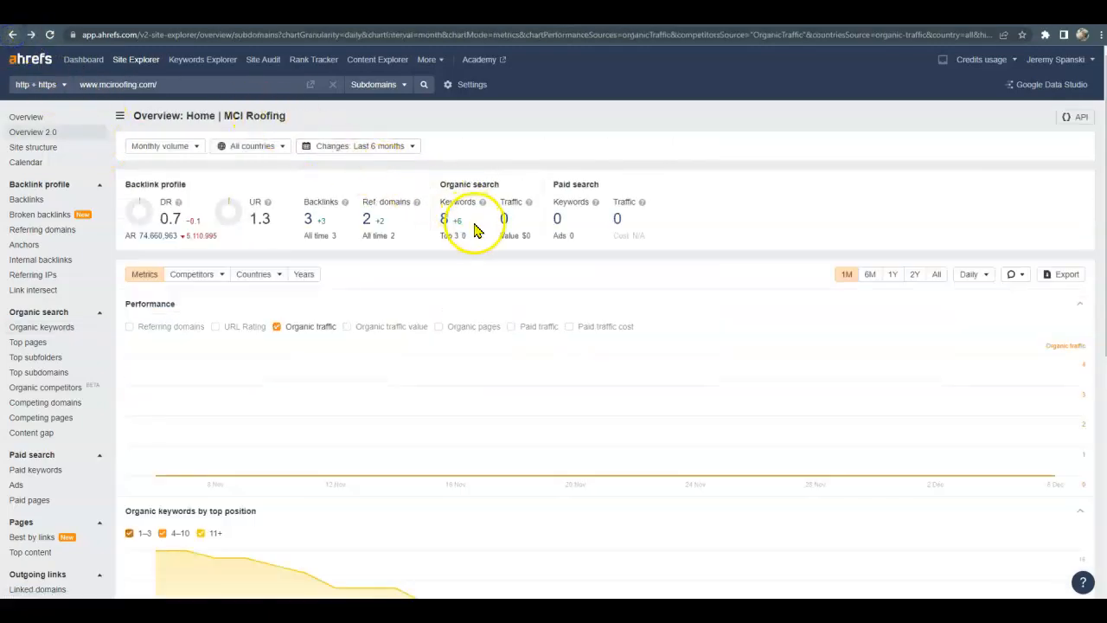
mouse_move(488, 235)
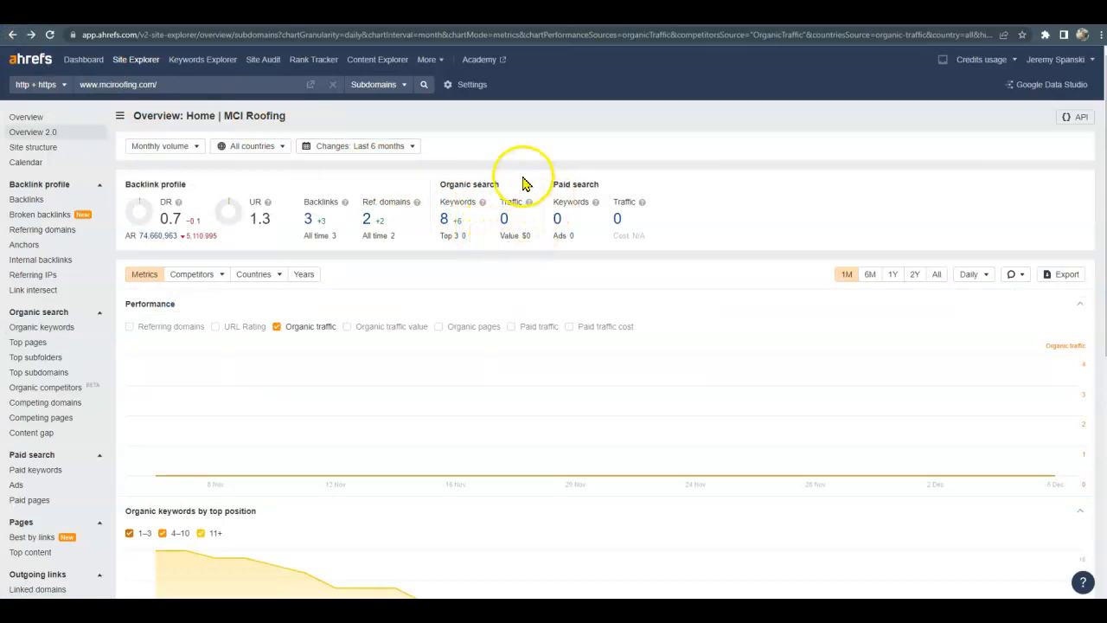
mouse_move(512, 197)
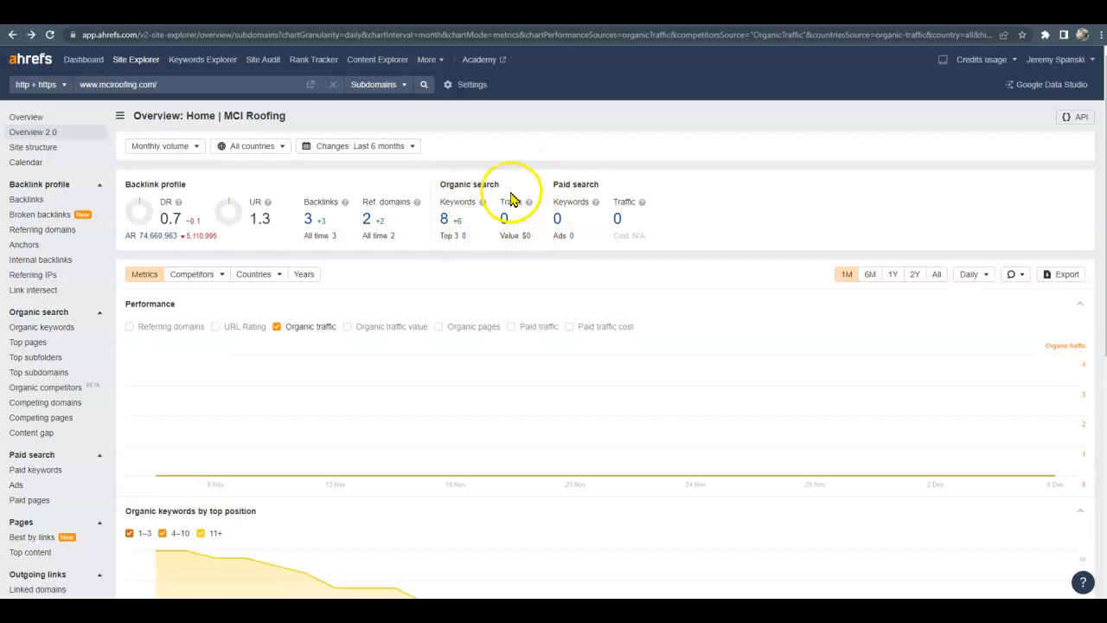
mouse_move(543, 35)
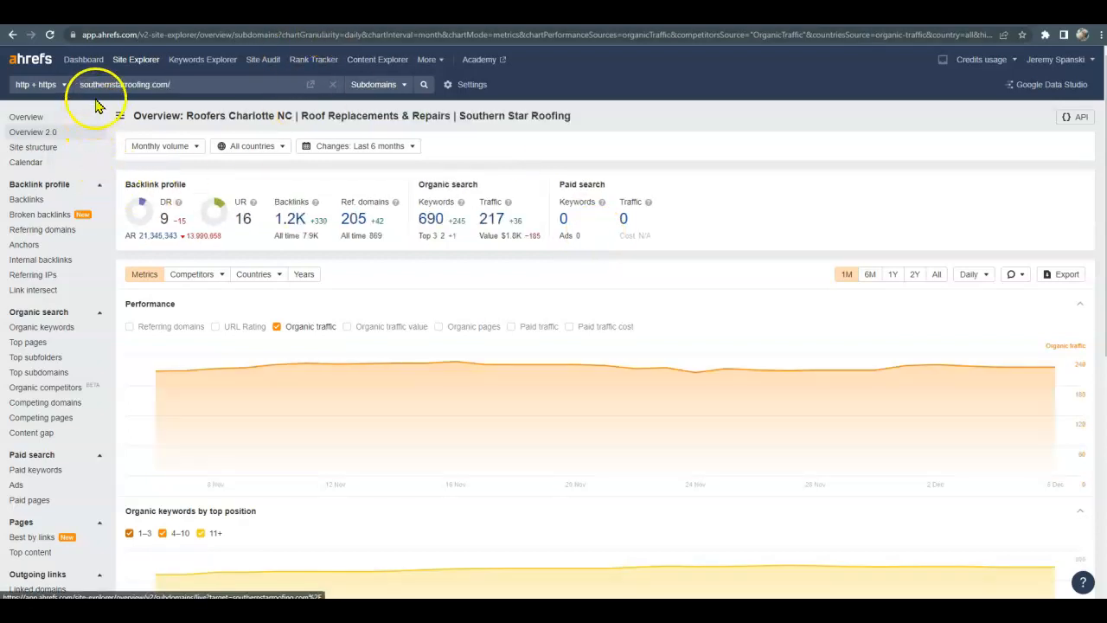
Look up southernstarroofing.com in Site Explorer and view its 690 organic keywords list
left_click(156, 83)
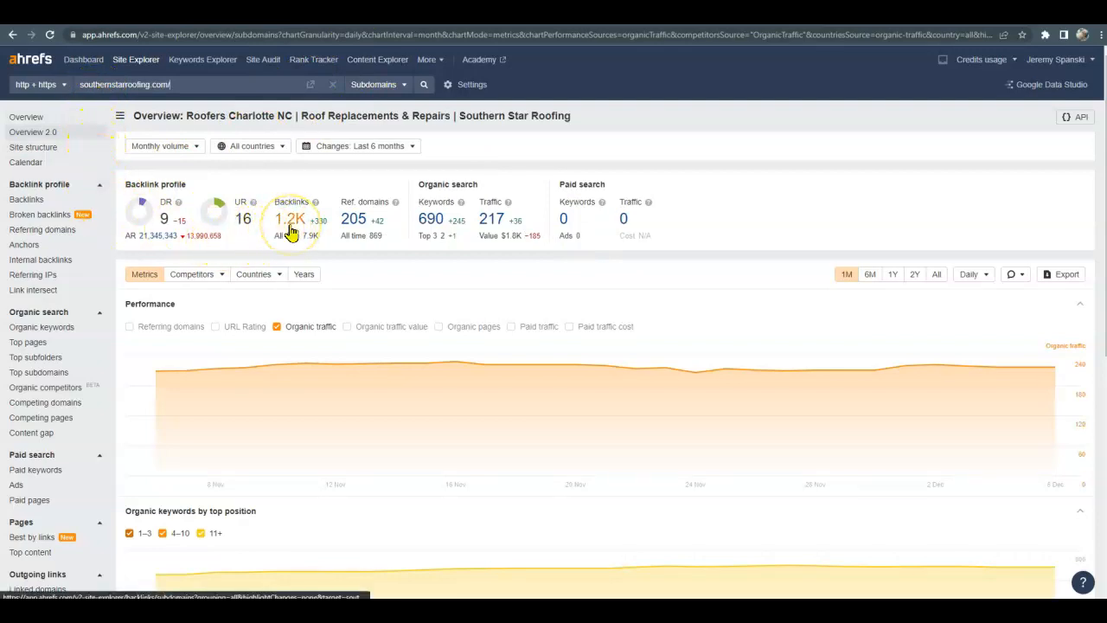
mouse_move(425, 223)
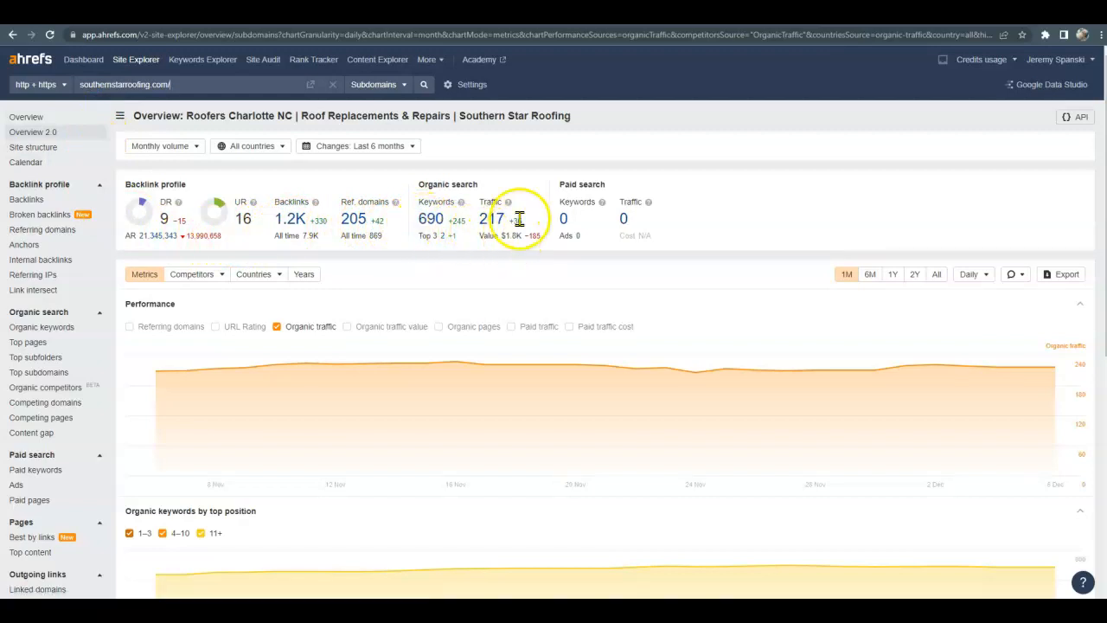
mouse_move(474, 183)
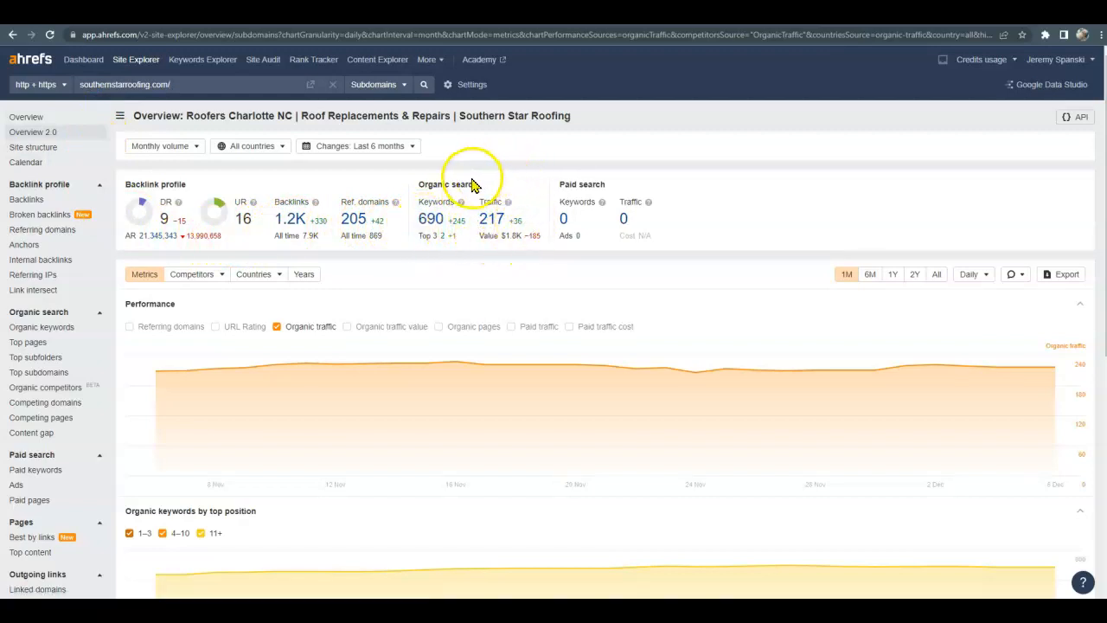
mouse_move(429, 223)
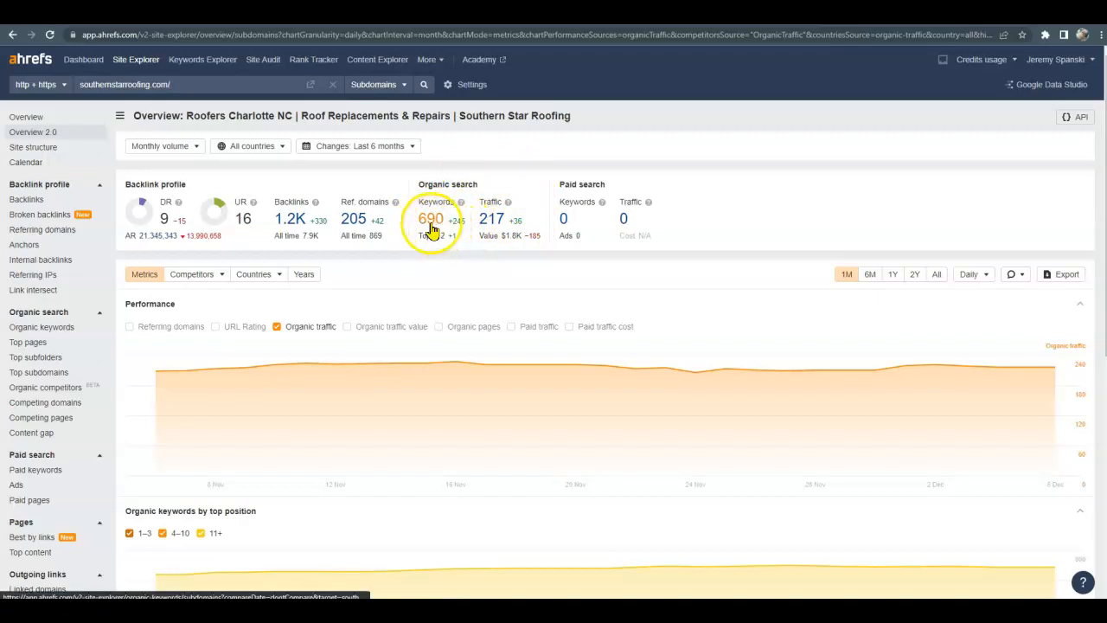
left_click(433, 218)
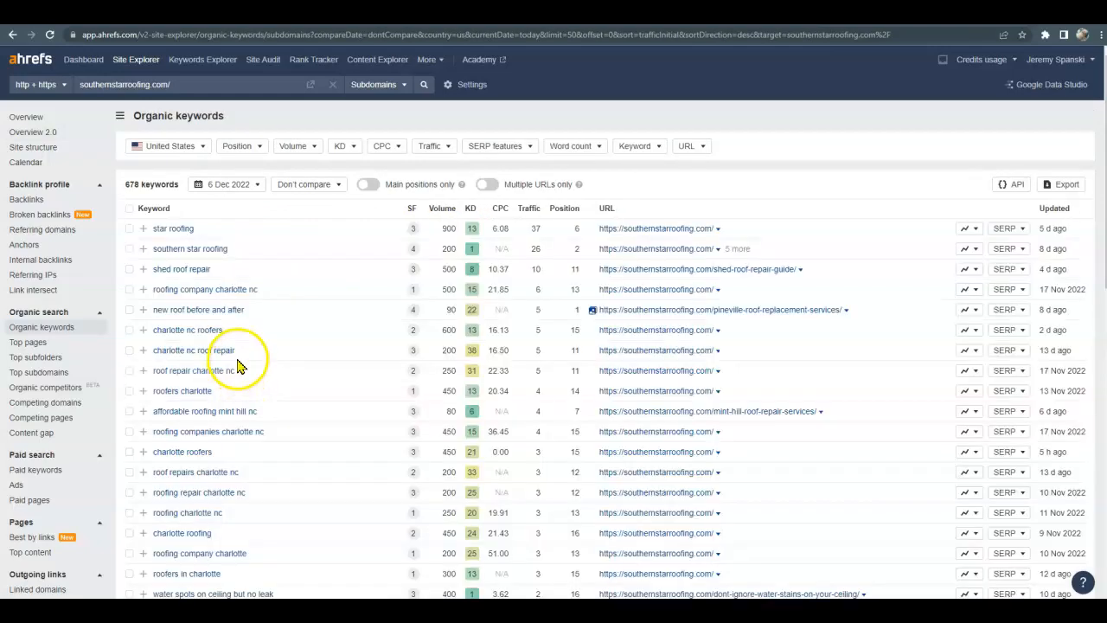
scroll("down", 3)
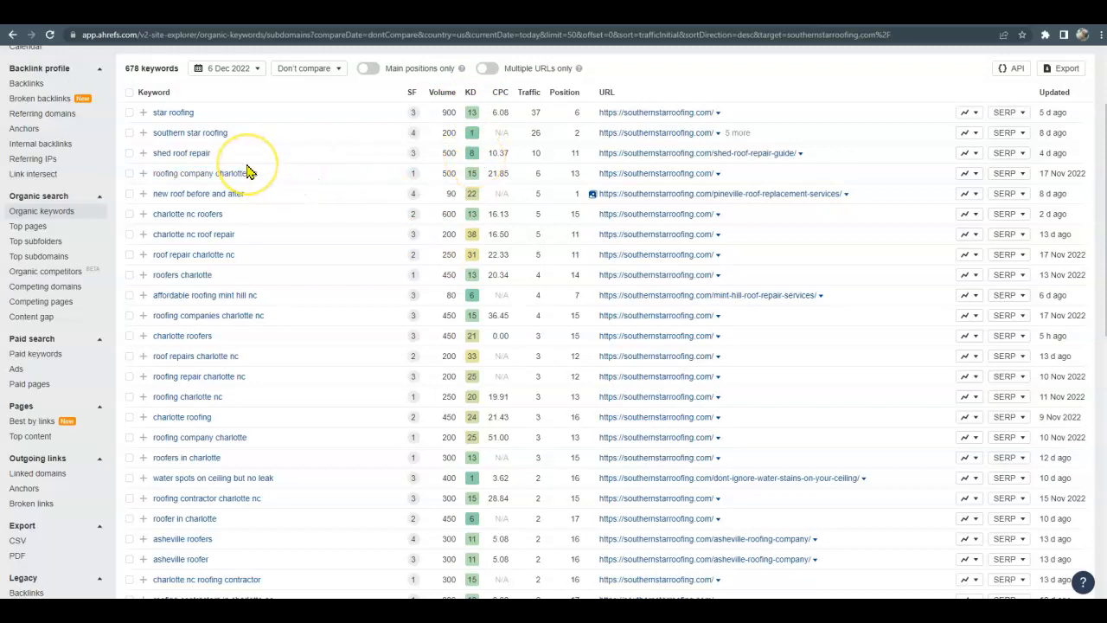
mouse_move(418, 194)
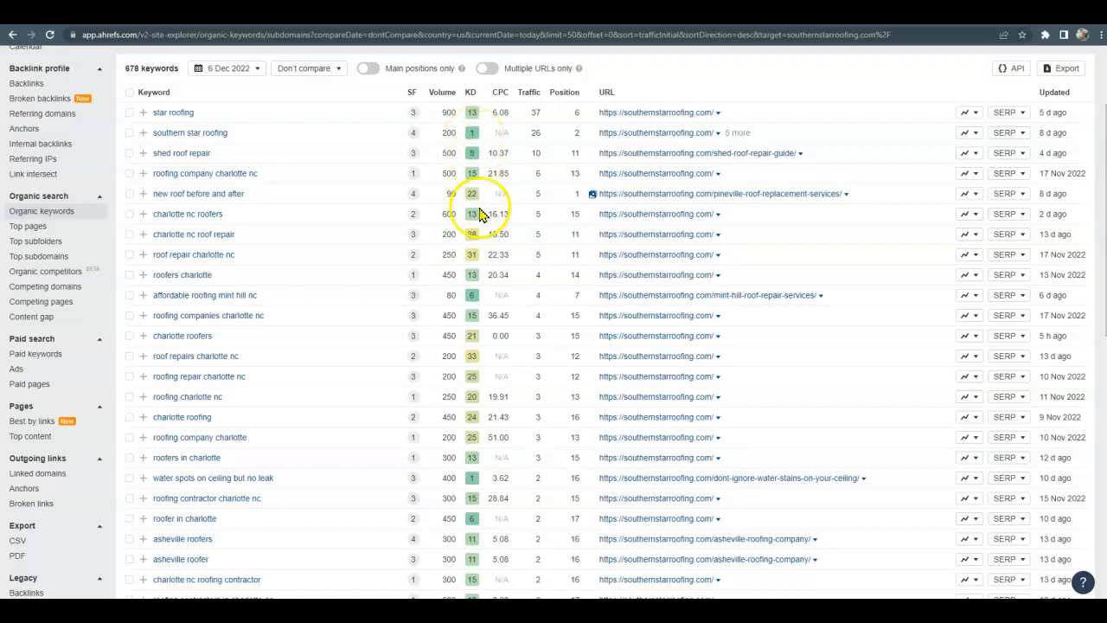
mouse_move(474, 269)
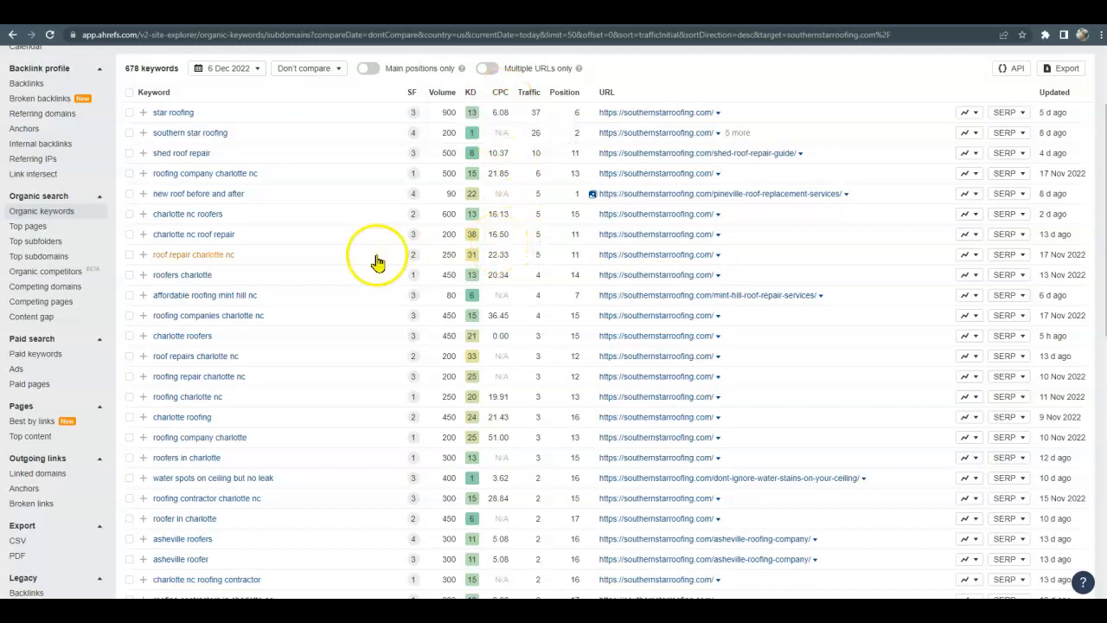
mouse_move(235, 259)
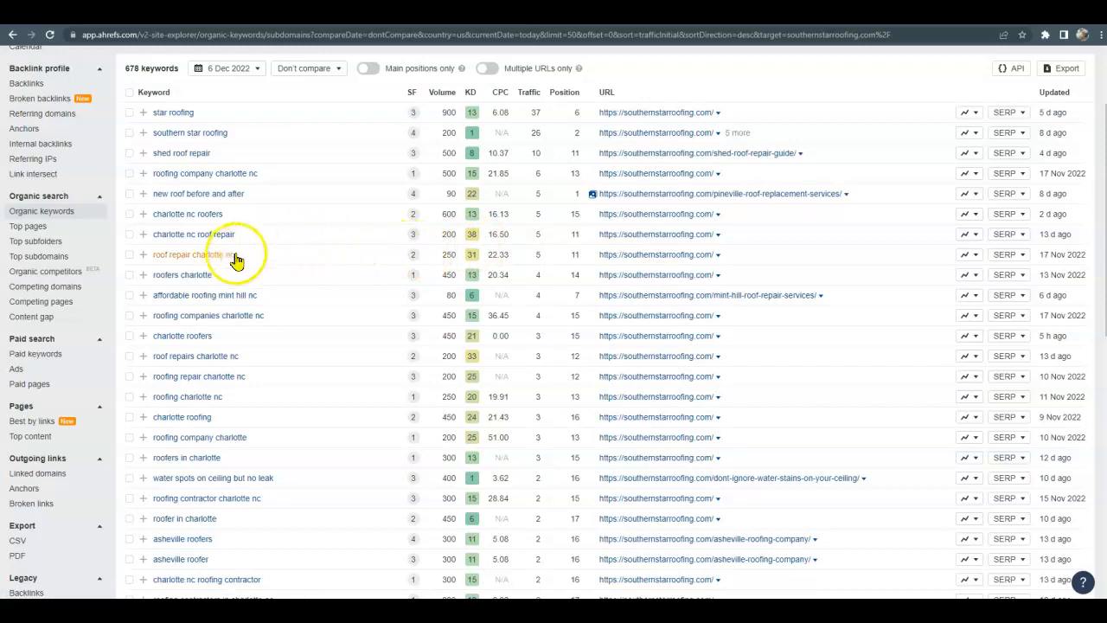
scroll("down", 3)
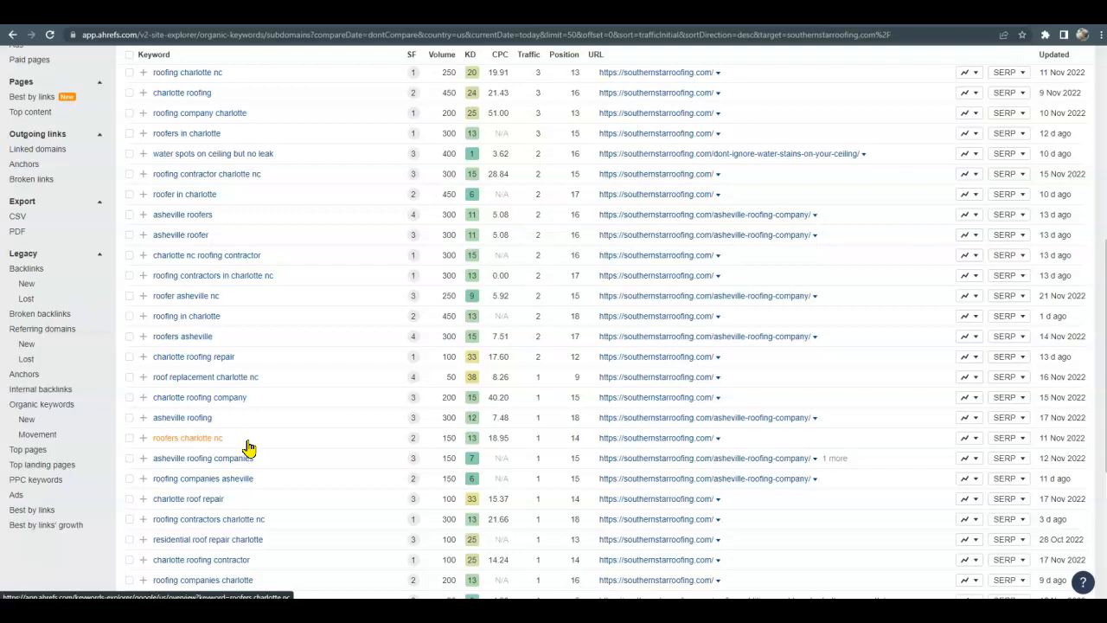
mouse_move(247, 445)
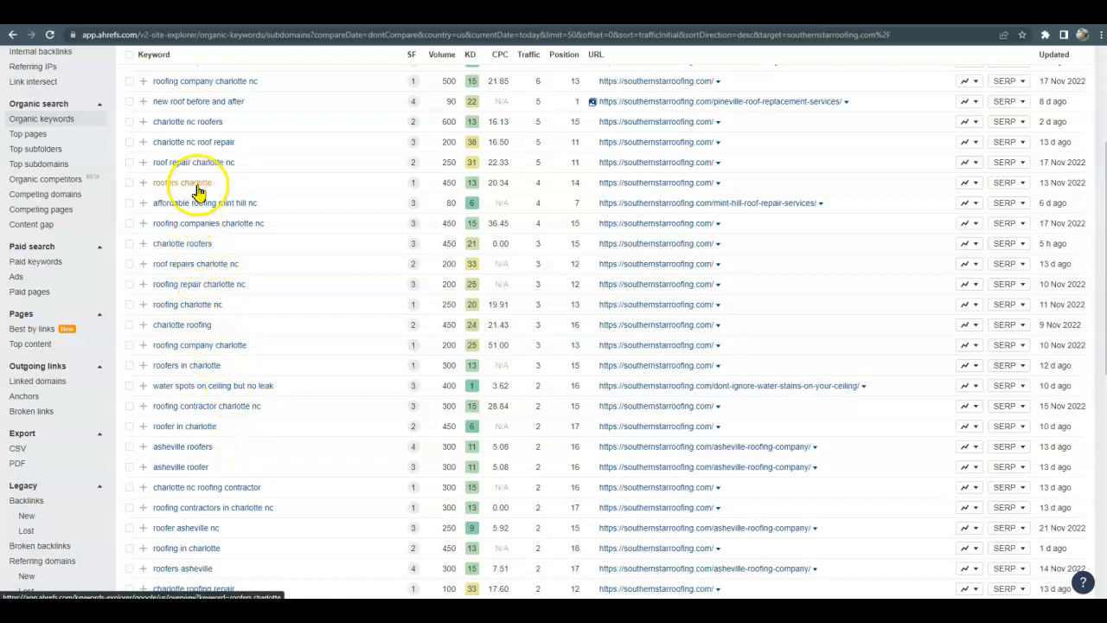
mouse_move(450, 194)
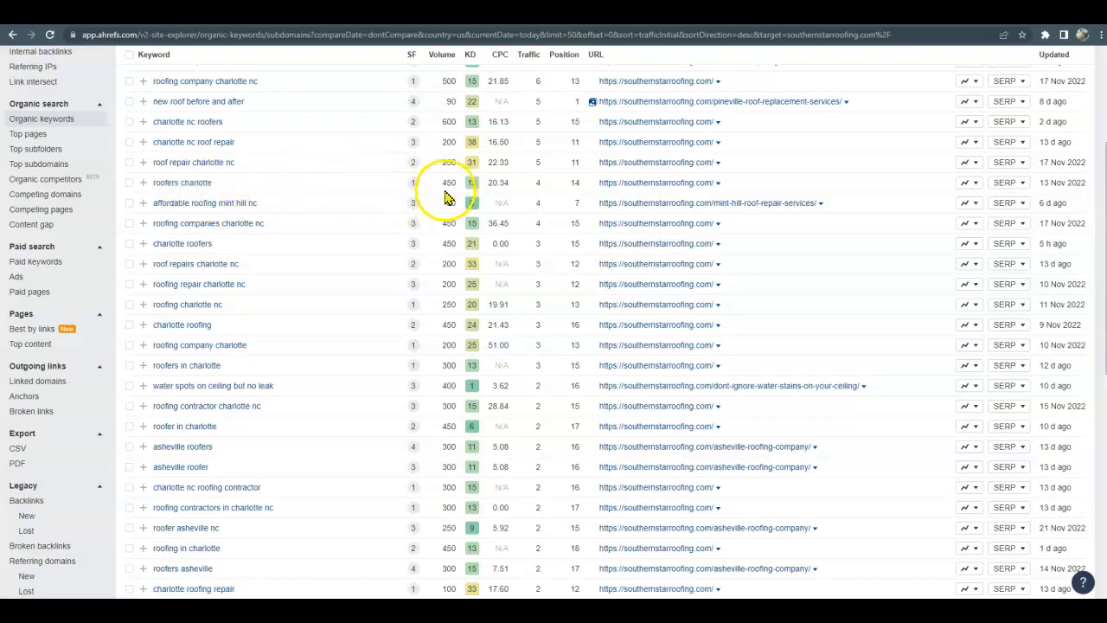
mouse_move(451, 201)
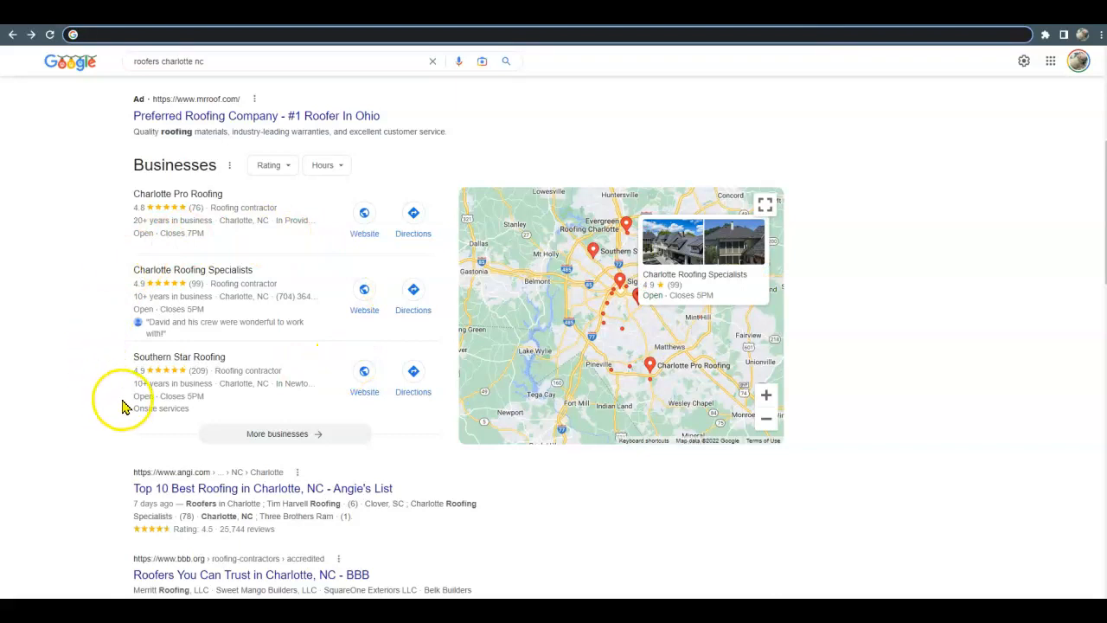
Scroll the 'roofers charlotte nc' results through the map pack and organic listings
scroll("down", 3)
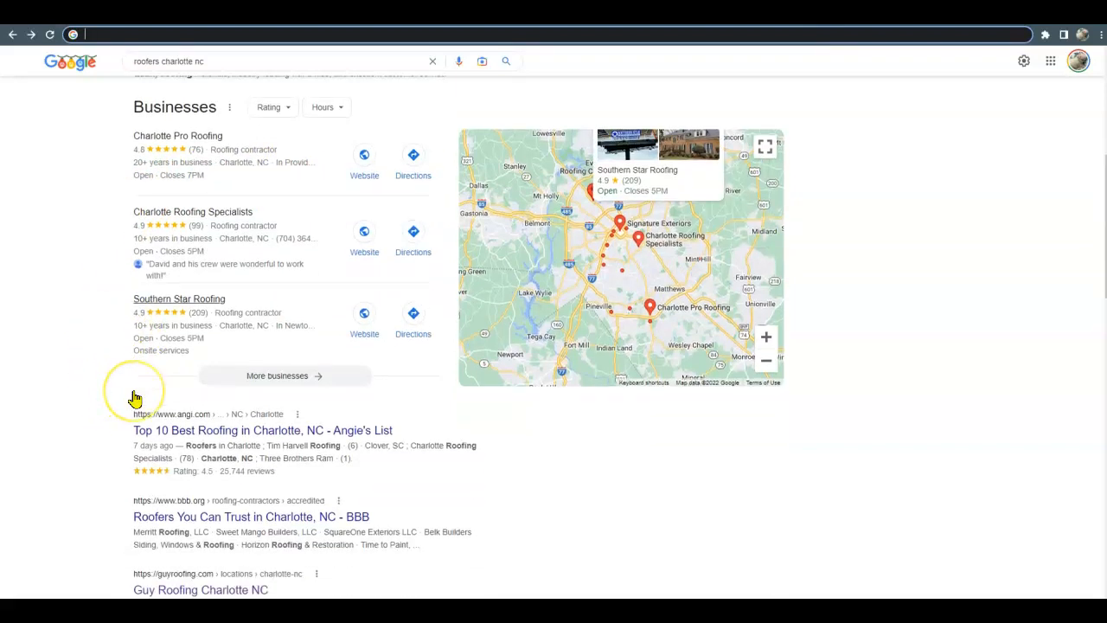
scroll("down", 3)
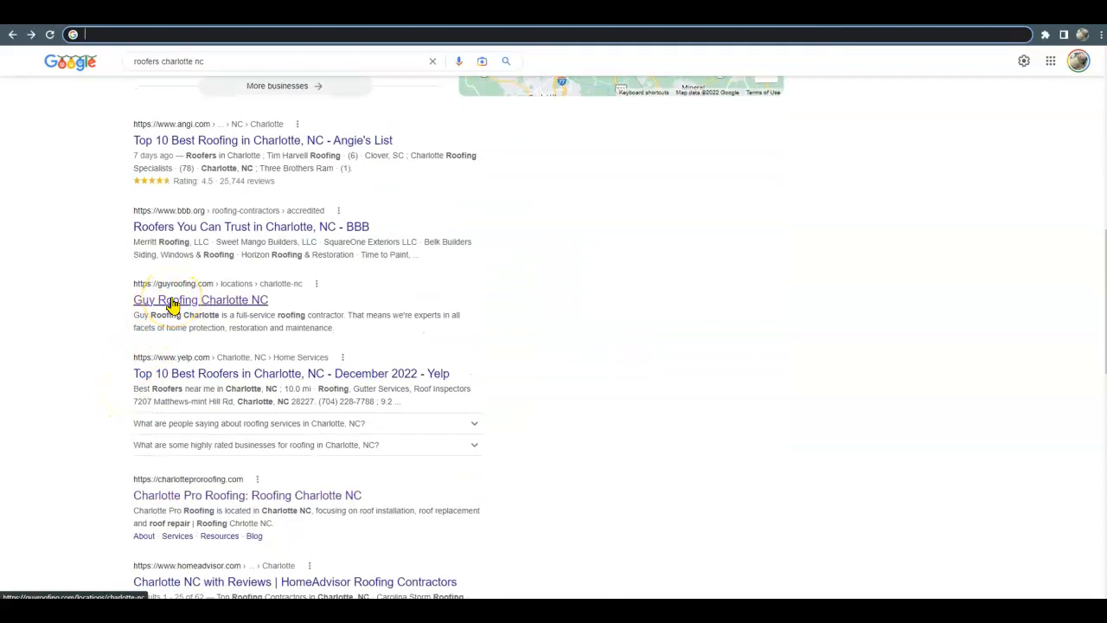
scroll("down", 3)
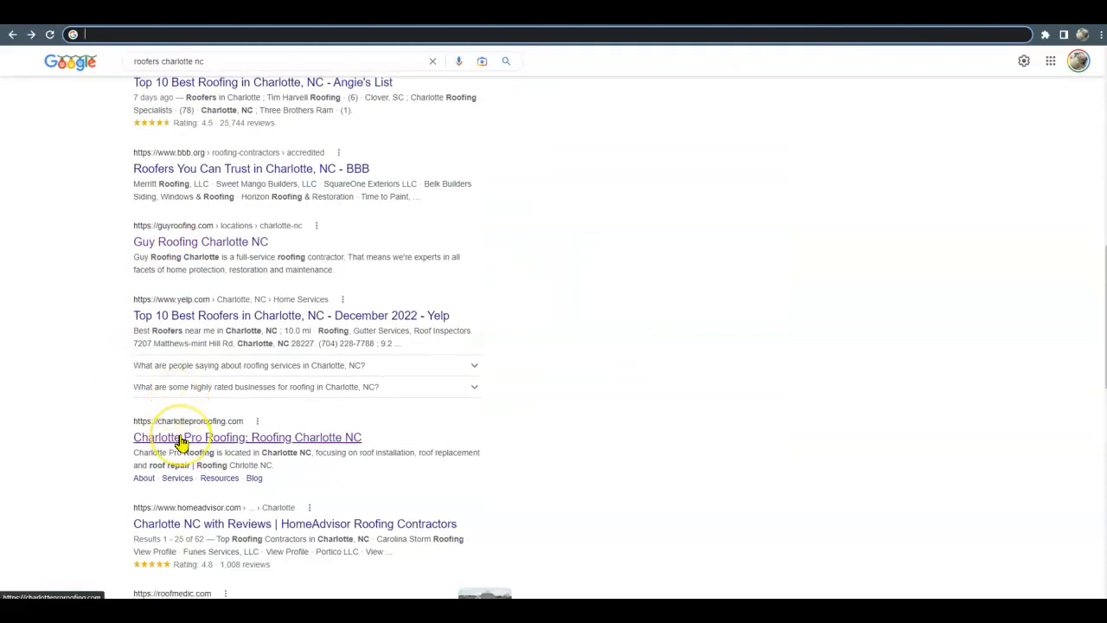
scroll("down", 3)
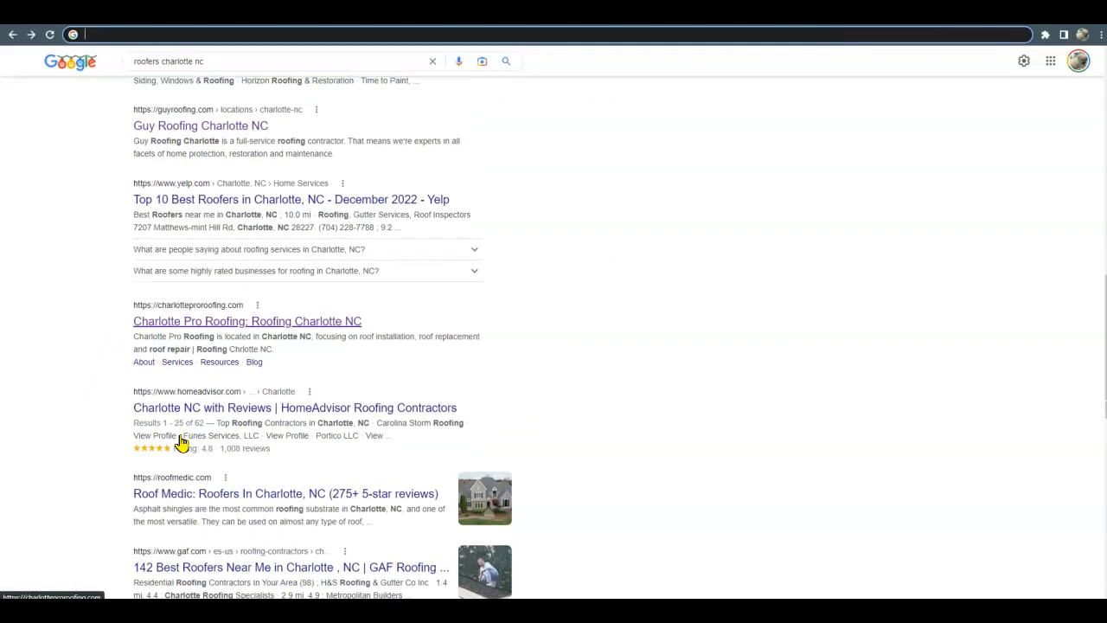